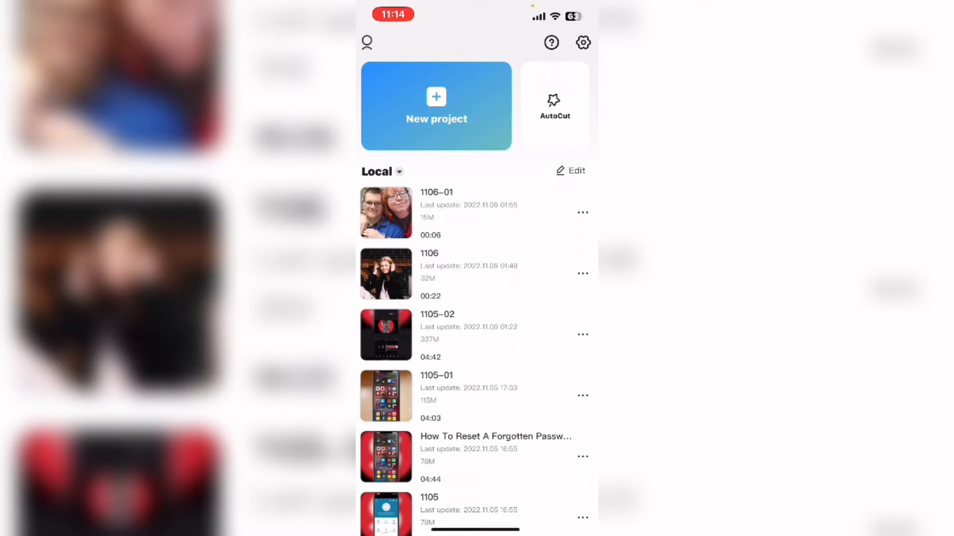
Start a new CapCut project to open the Recents media picker.
left_click(436, 105)
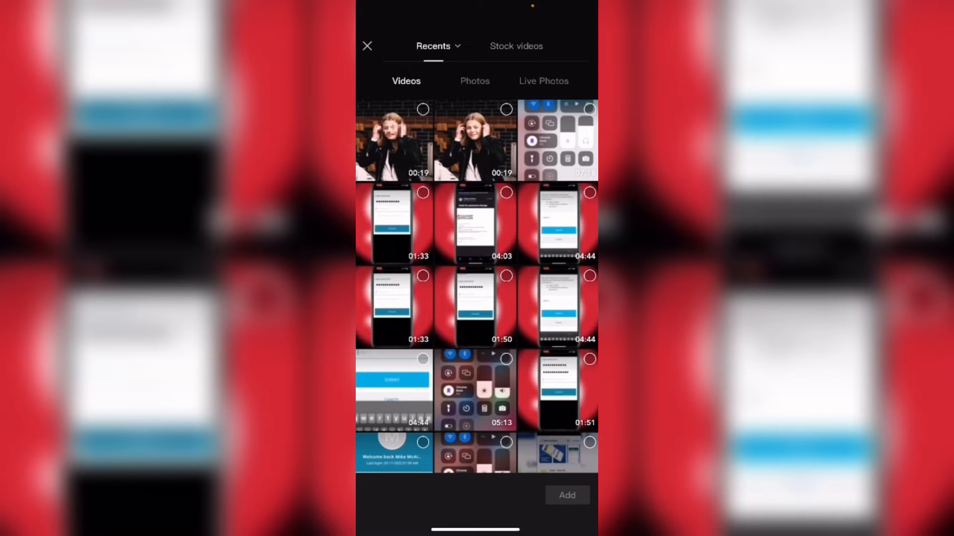
Add the 00:19 clip of the woman by the brick wall to the project.
left_click(475, 140)
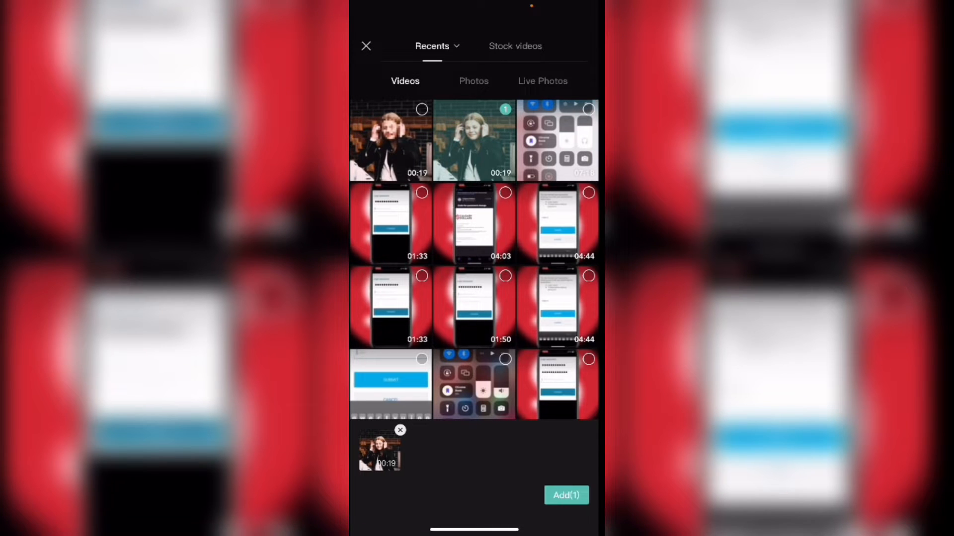
left_click(565, 495)
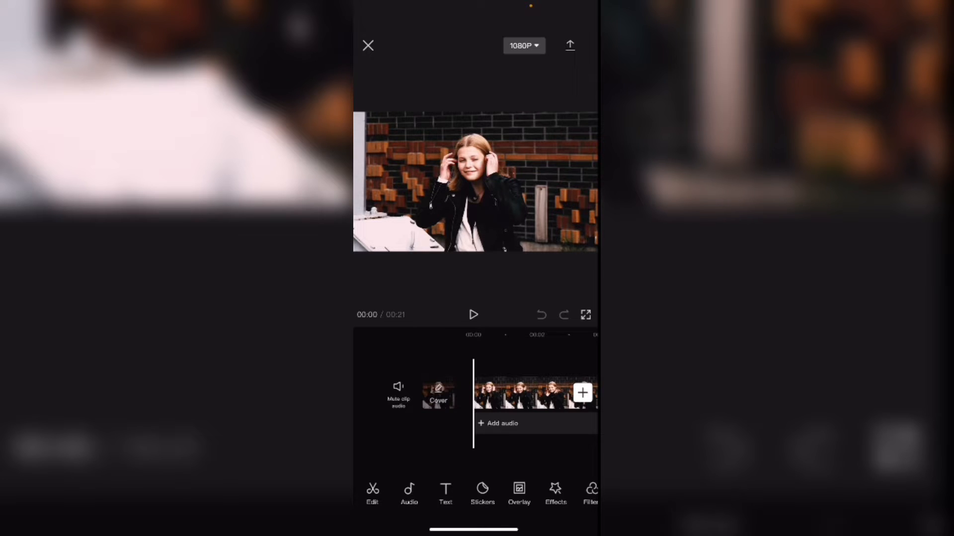
Open Effects and then Body effects to show Flame Eyes, Laser Eyes and others.
left_click(473, 315)
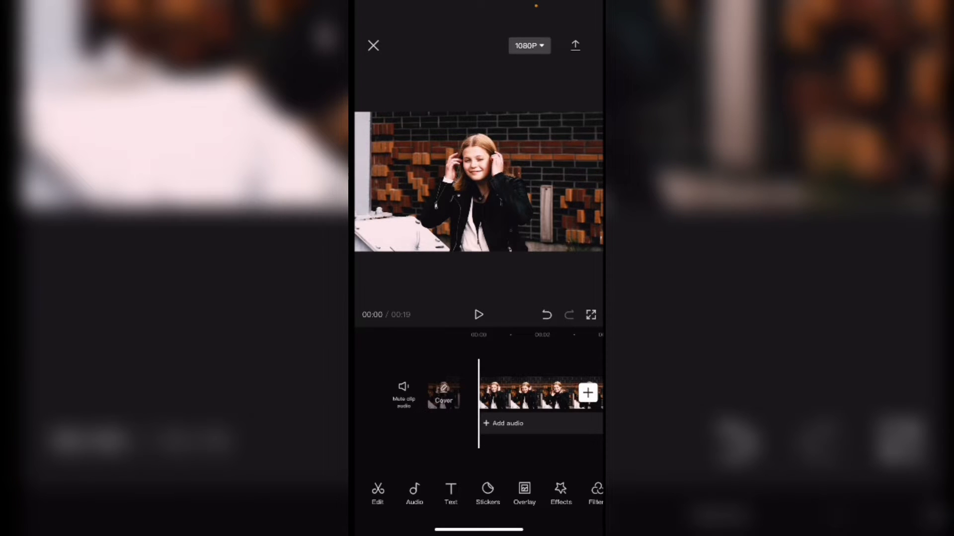
left_click(560, 493)
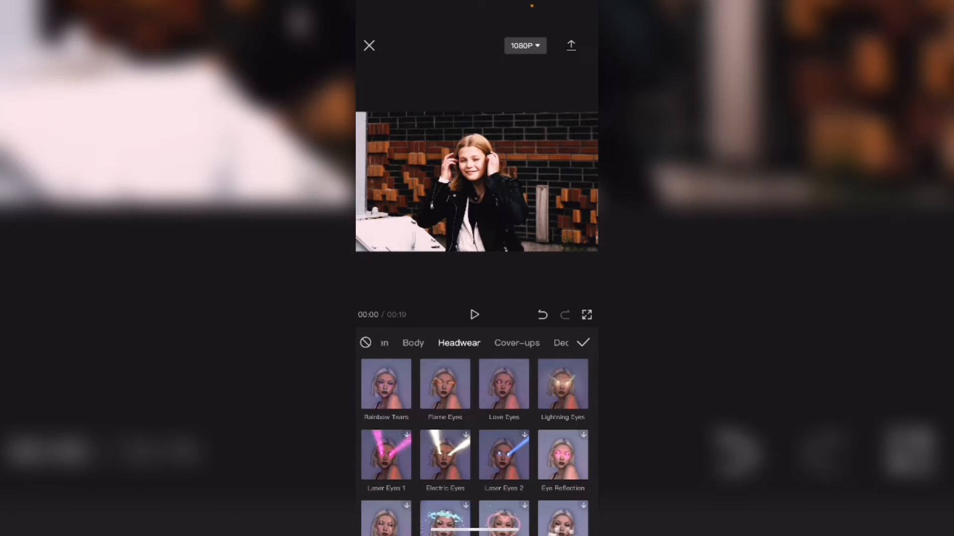
Apply the Face Mosaic effect from the Cover-ups tab to pixelate the woman's face.
left_click(516, 342)
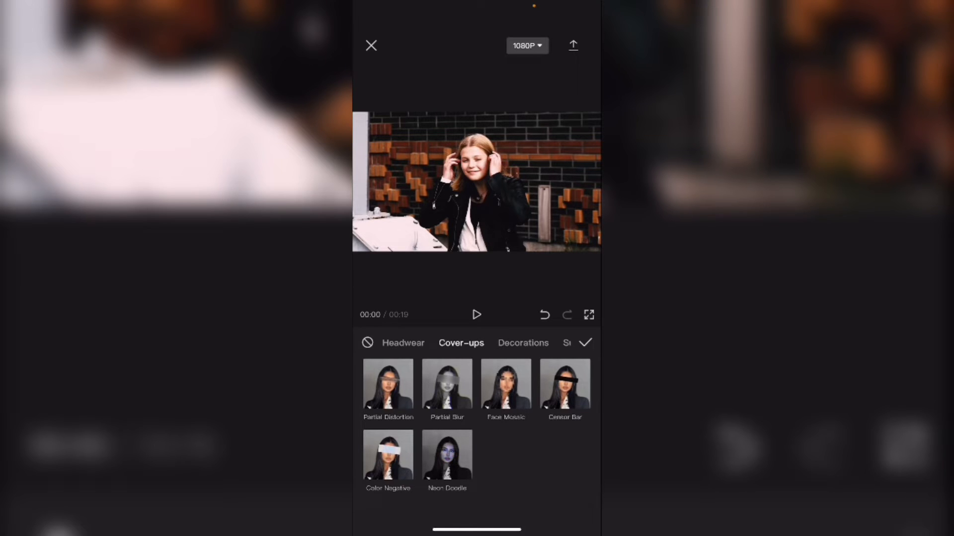
left_click(388, 453)
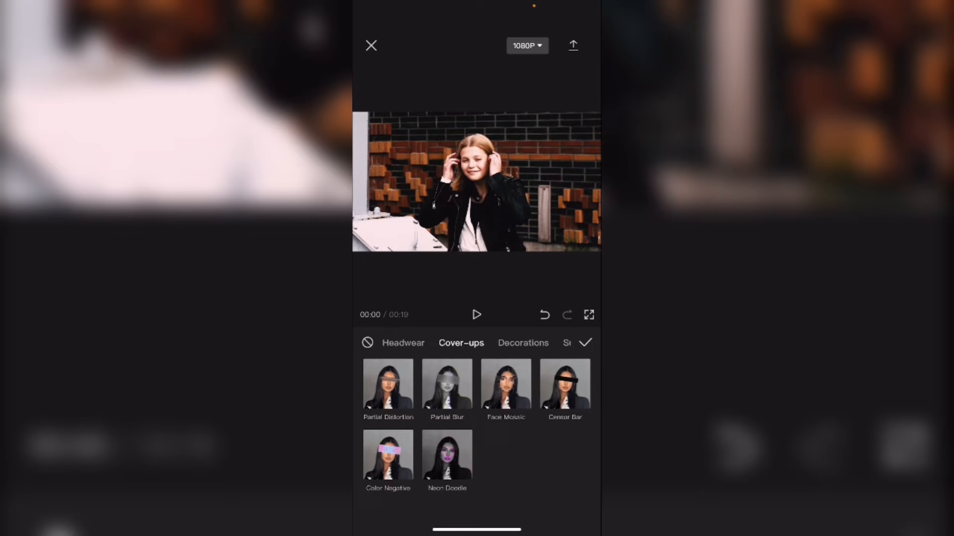
left_click(387, 454)
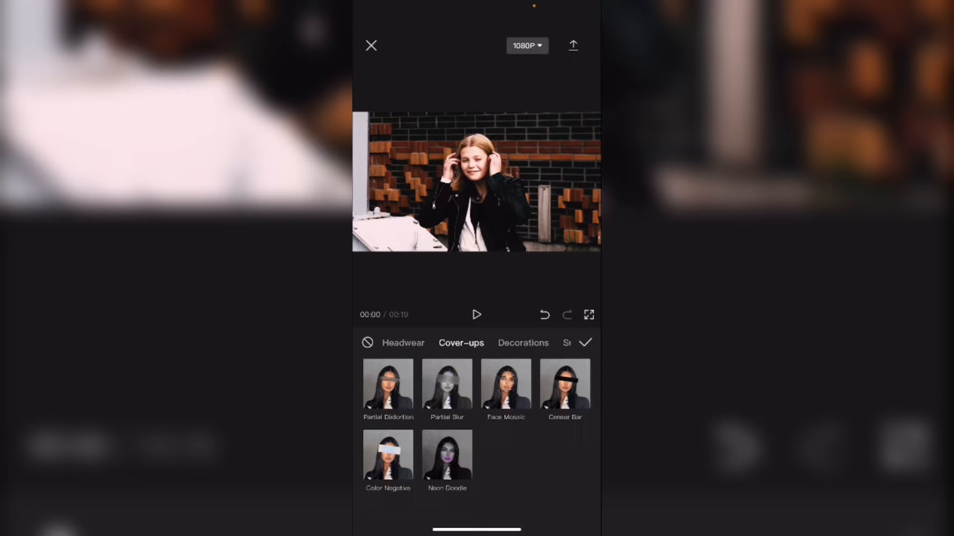
left_click(506, 383)
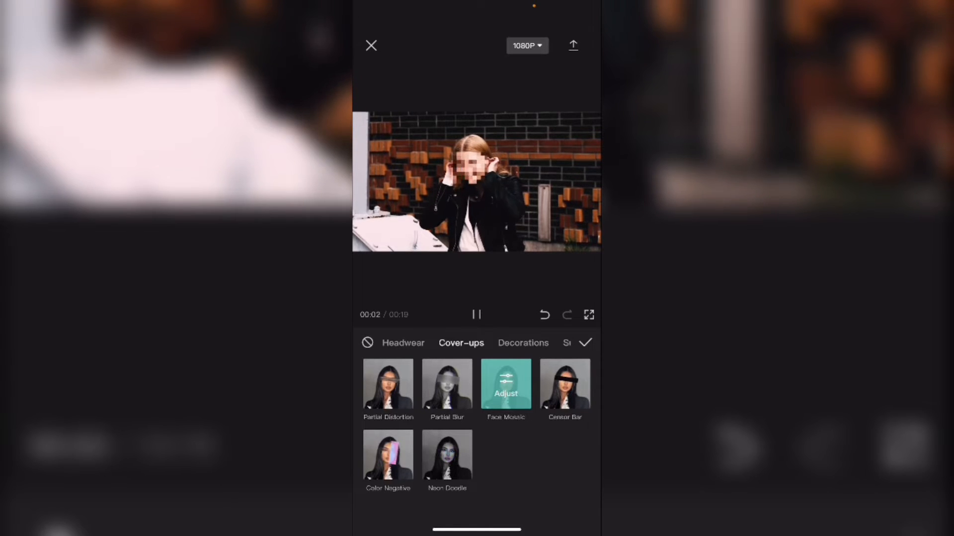
Pause the preview and show Face Mosaic's Range and Size sliders.
left_click(477, 315)
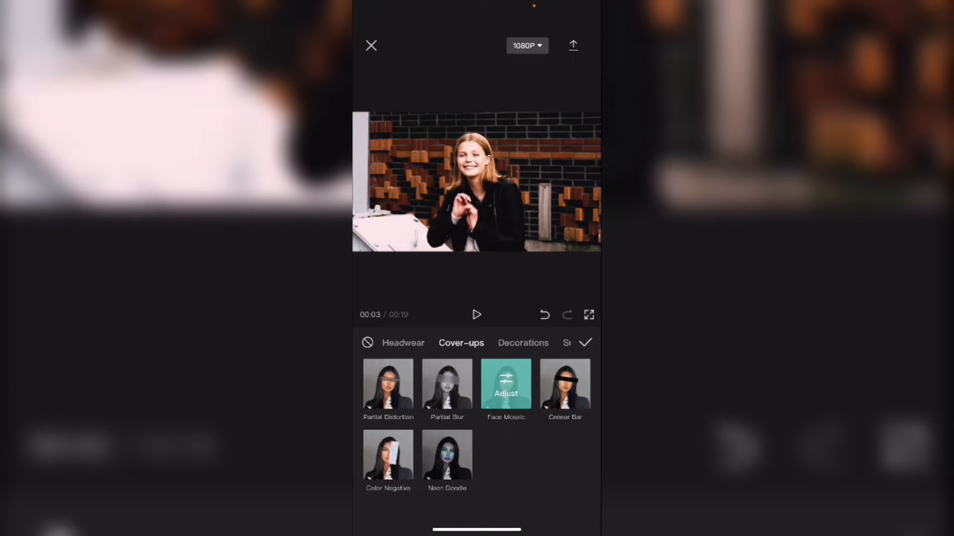
left_click(506, 384)
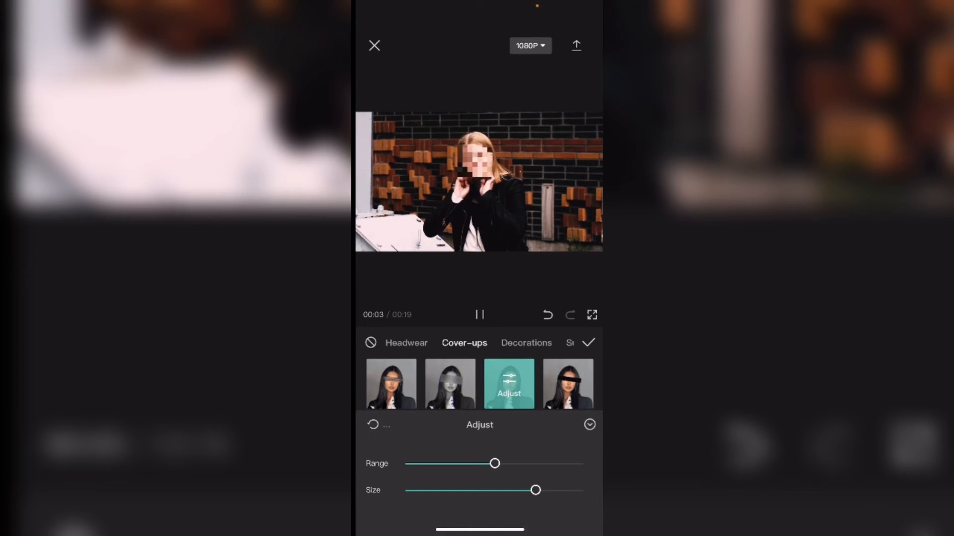
Lower the Face Mosaic size to the middle and confirm the effect track.
left_click(479, 315)
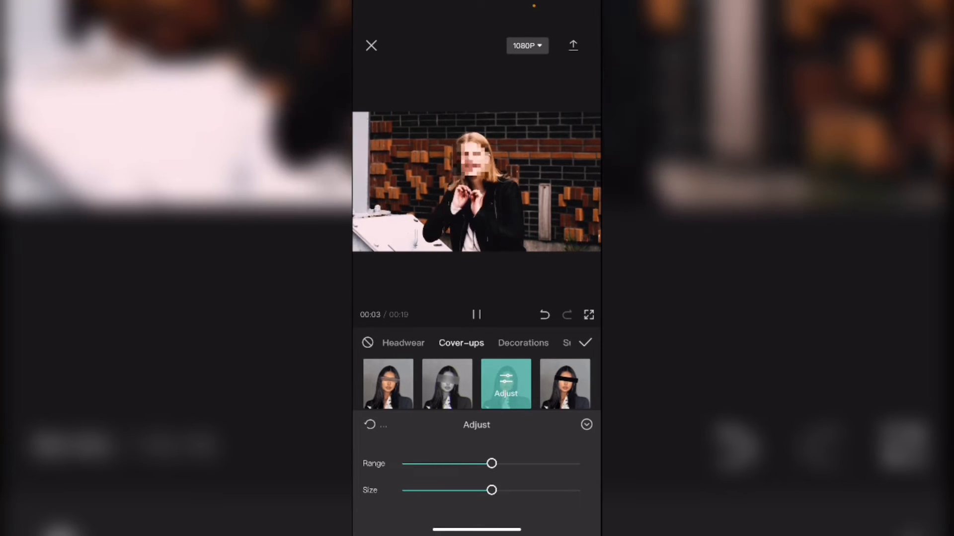
left_click(476, 314)
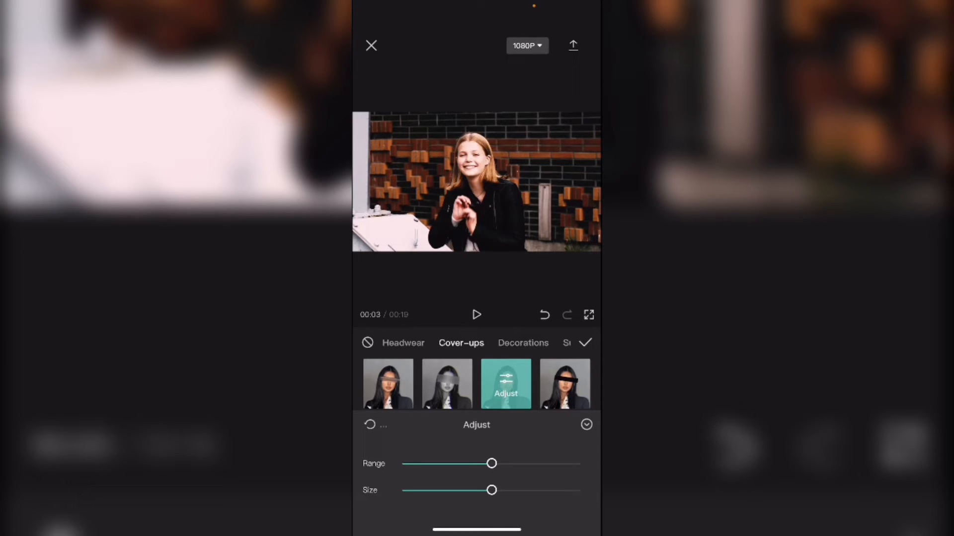
left_click(586, 424)
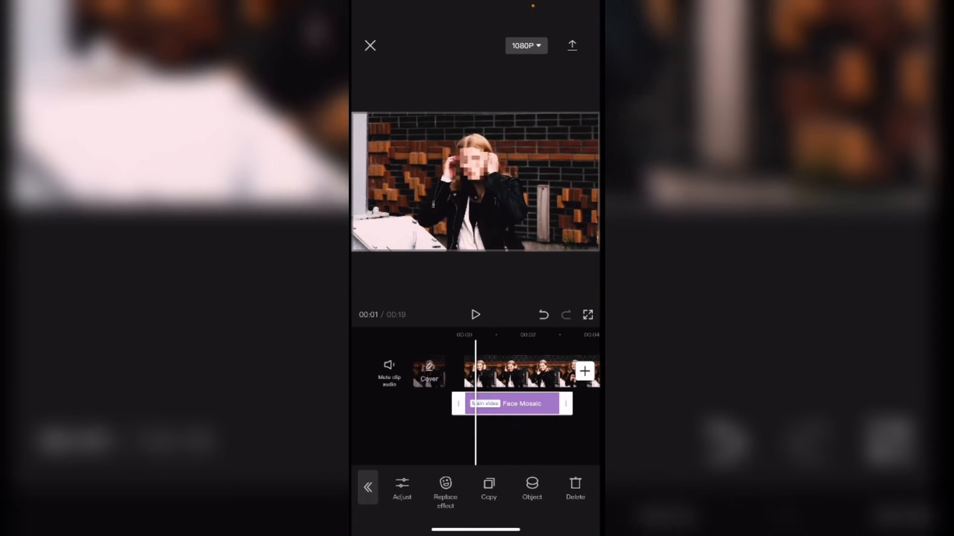
Extend the Face Mosaic track to the clip's end and export the video.
scroll("right", 3)
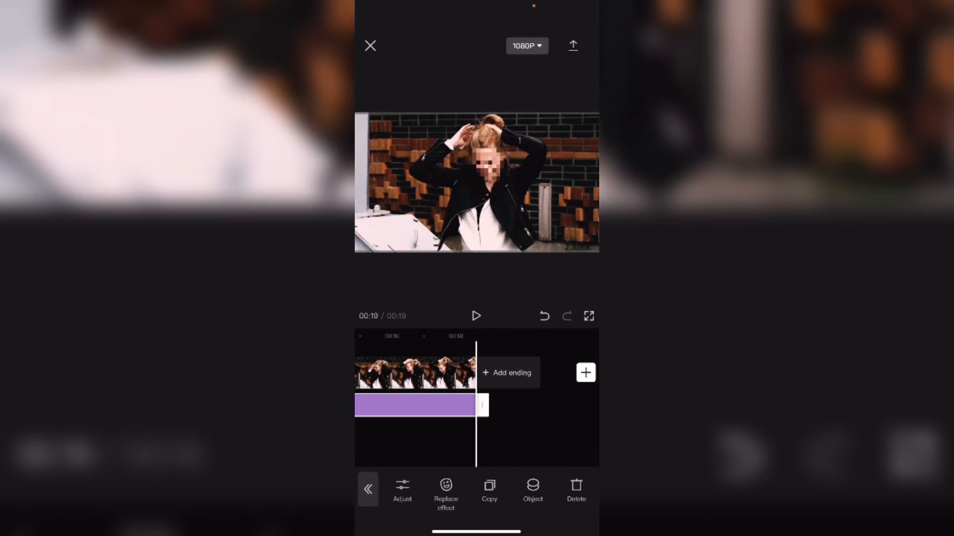
left_click(476, 316)
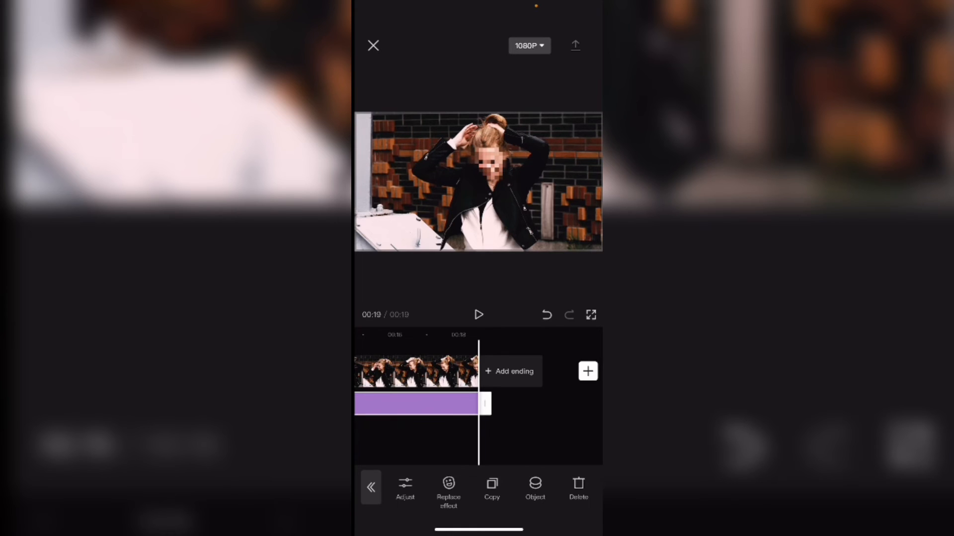
left_click(574, 45)
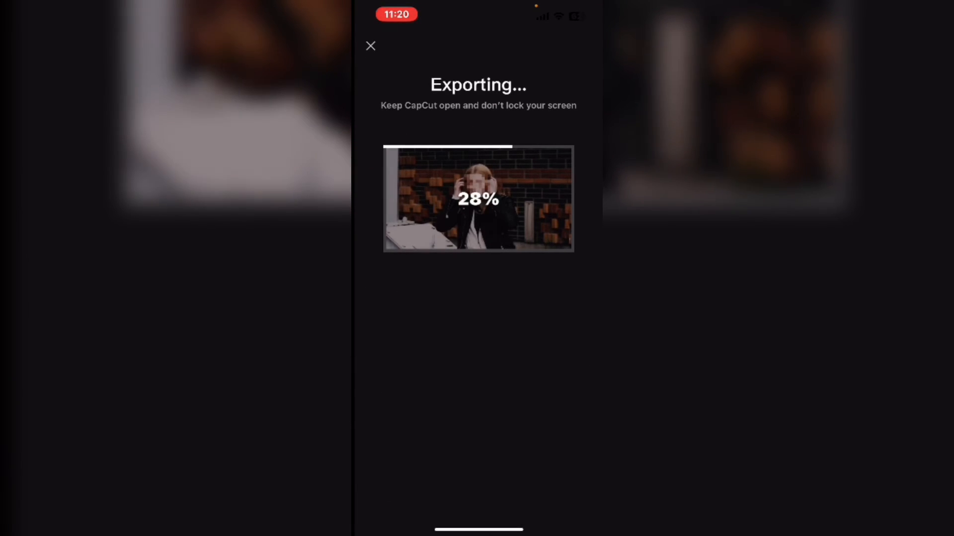